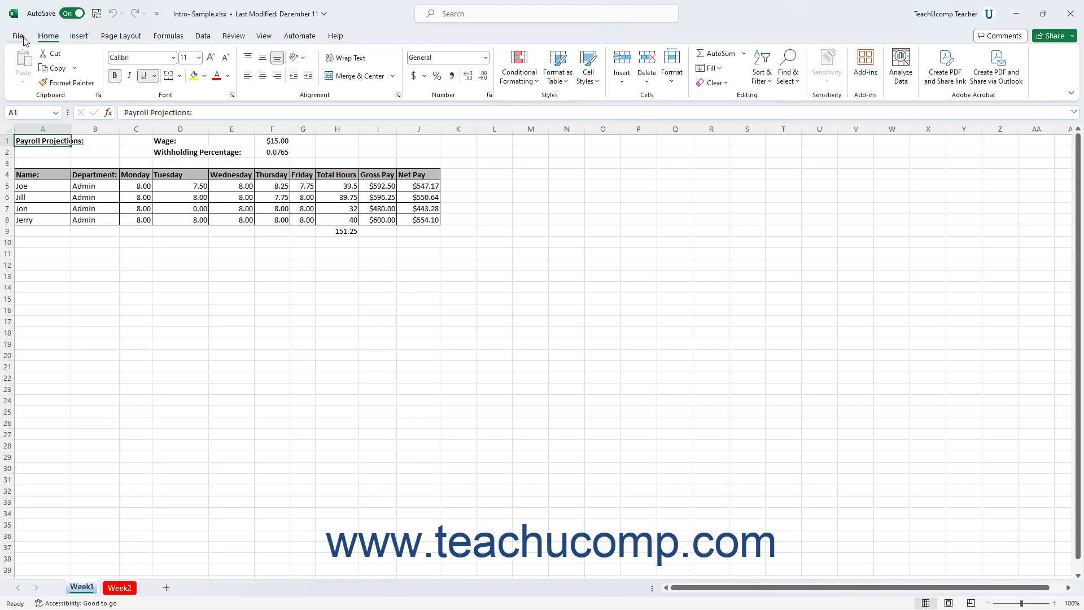
# Go to the File home page from the Intro- Sample payroll workbook
pyautogui.click(19, 35)
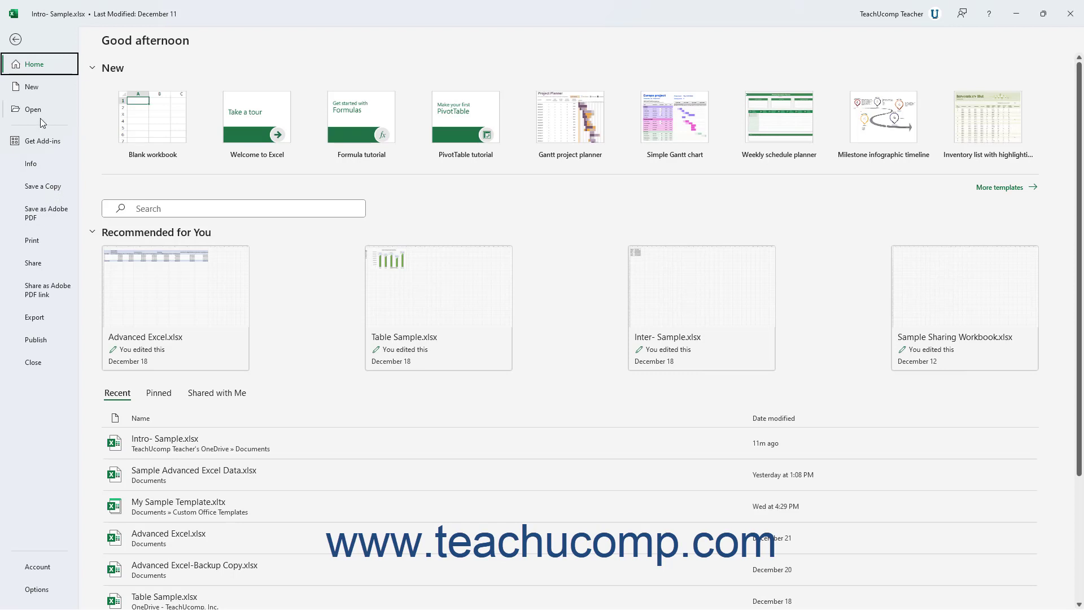
pyautogui.moveTo(35, 86)
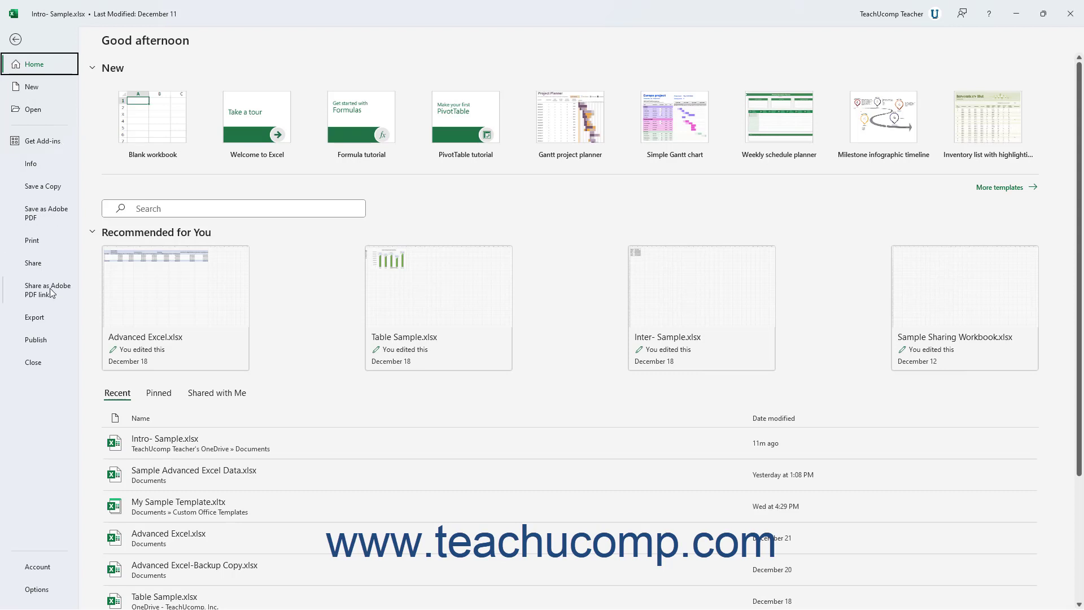
pyautogui.moveTo(53, 307)
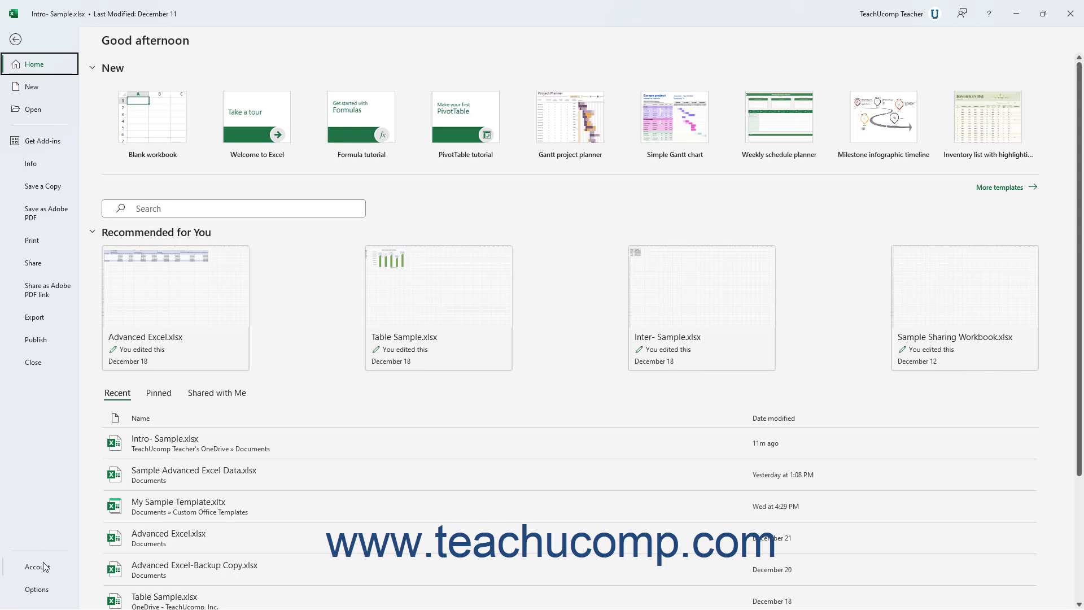
pyautogui.moveTo(44, 595)
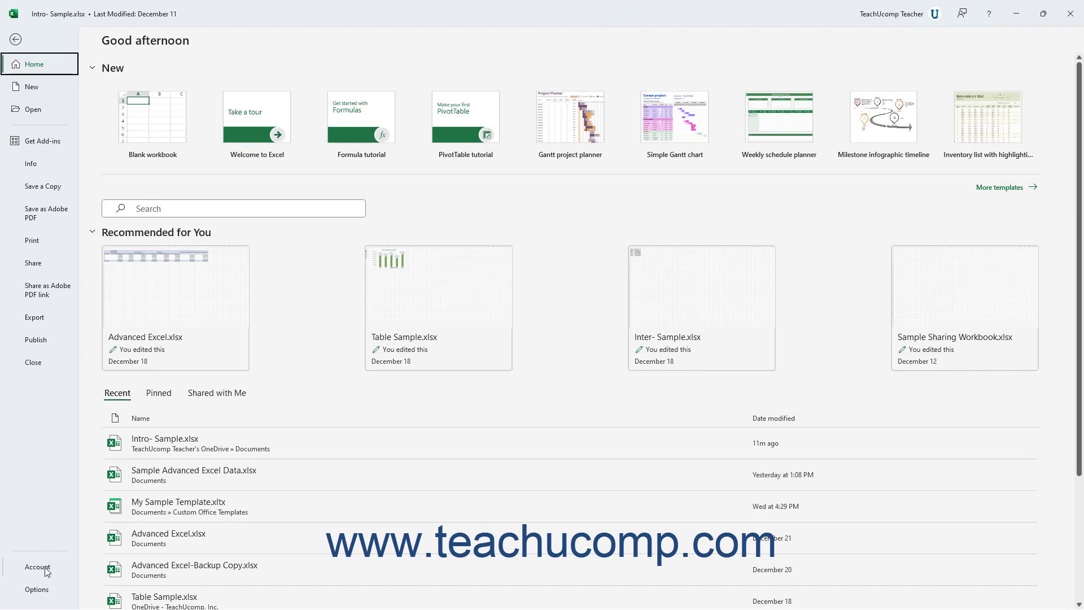
pyautogui.moveTo(36, 465)
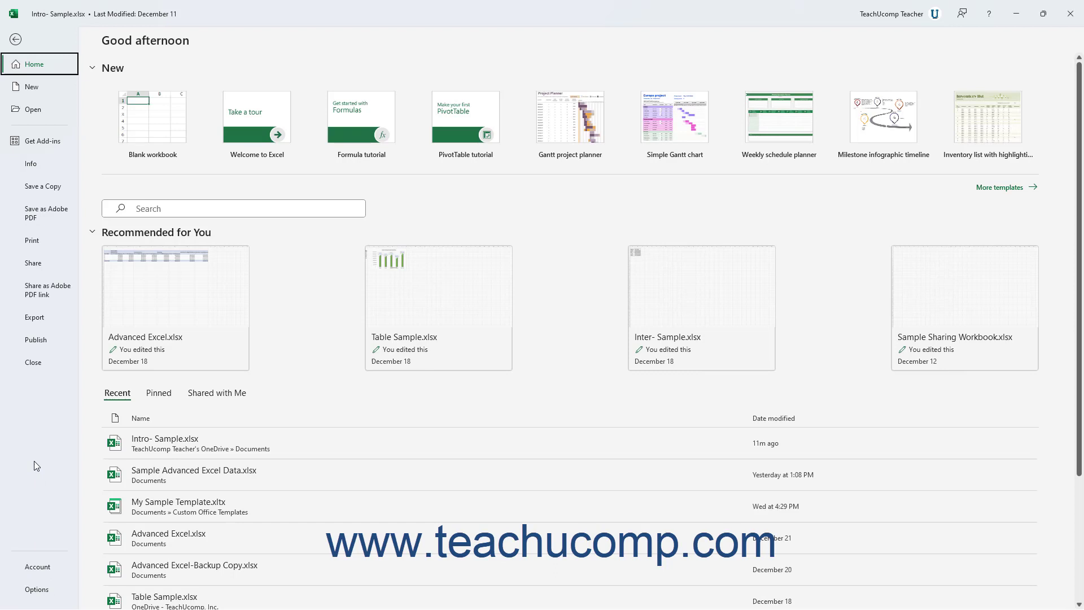
pyautogui.moveTo(42, 404)
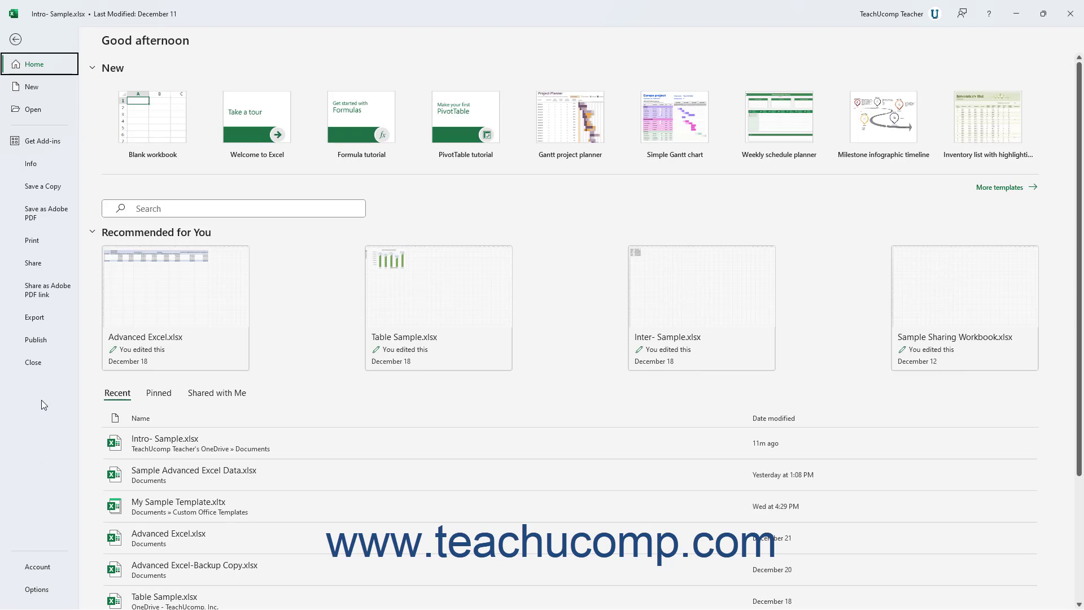
pyautogui.moveTo(52, 283)
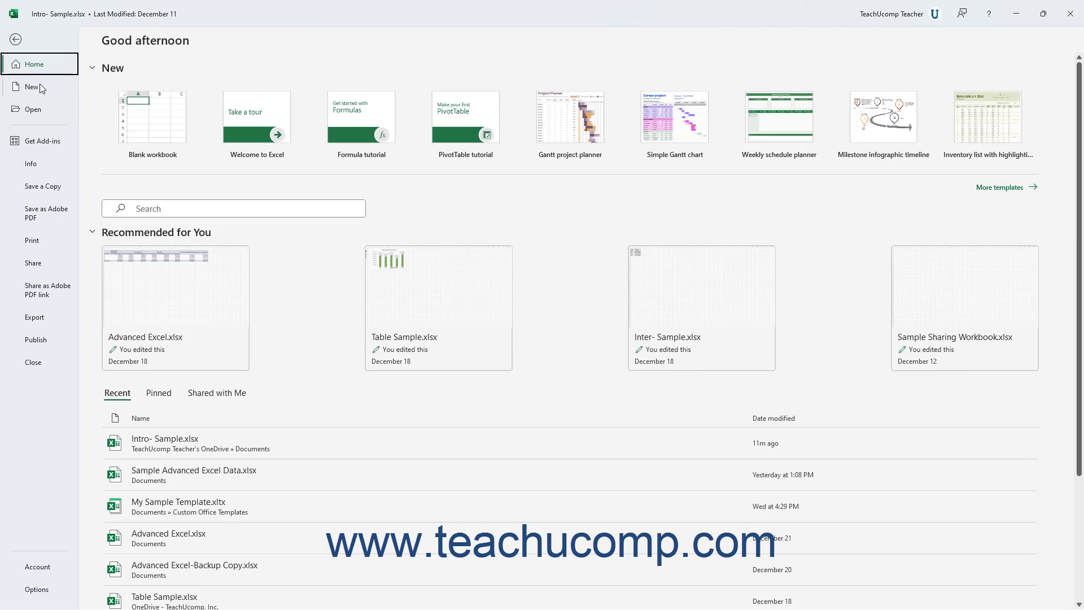
# Switch to the New page listing a blank workbook and the template gallery
pyautogui.click(31, 87)
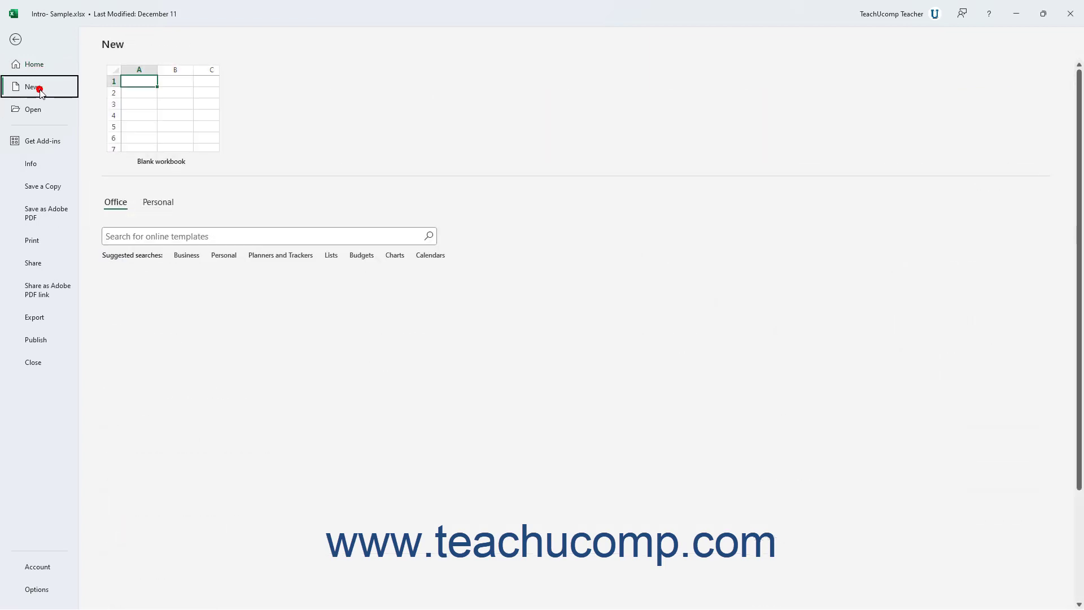
pyautogui.click(34, 82)
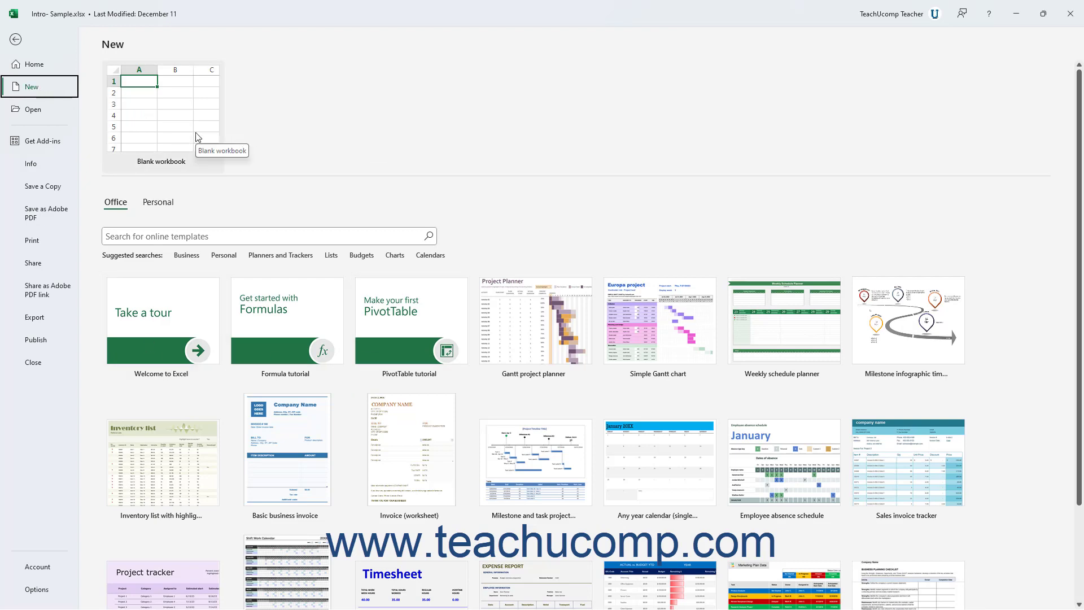
# Start a blank workbook, Book3, and return to its empty Sheet1 via the Back arrow
pyautogui.click(162, 114)
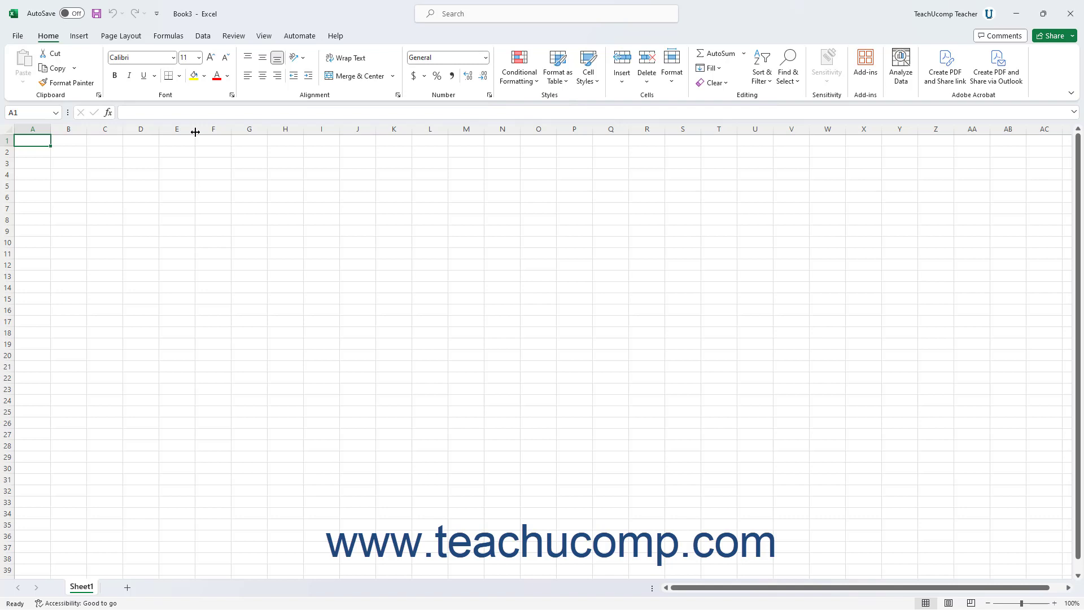
pyautogui.moveTo(139, 107)
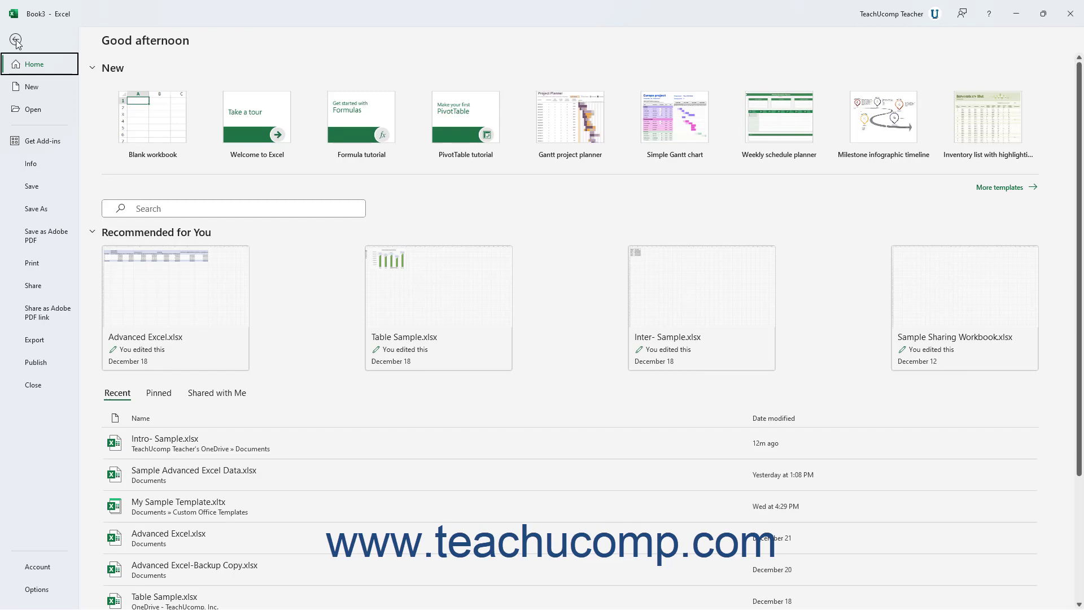
pyautogui.click(15, 42)
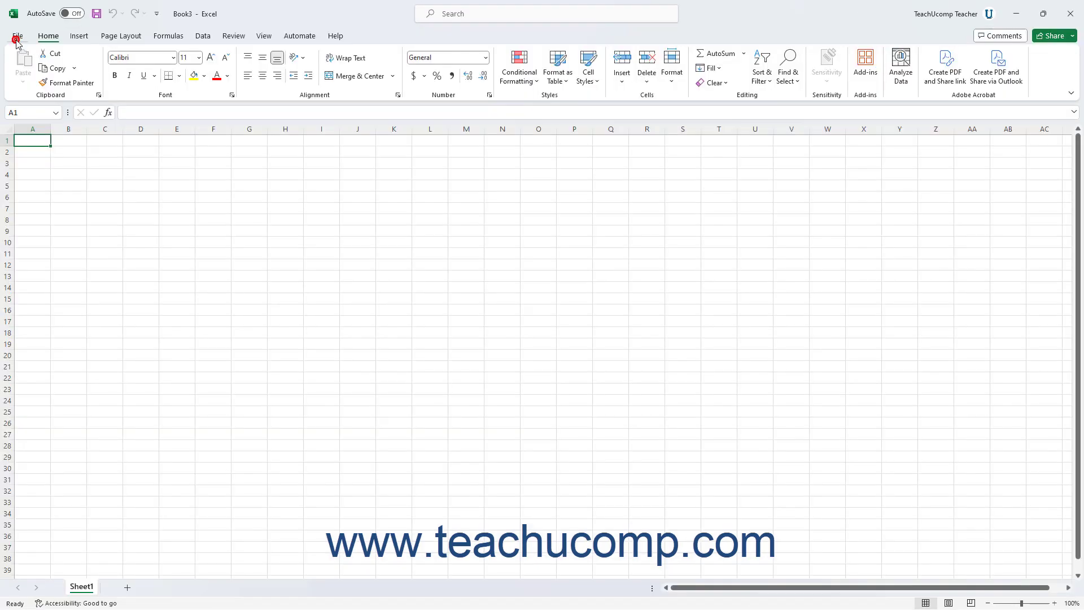